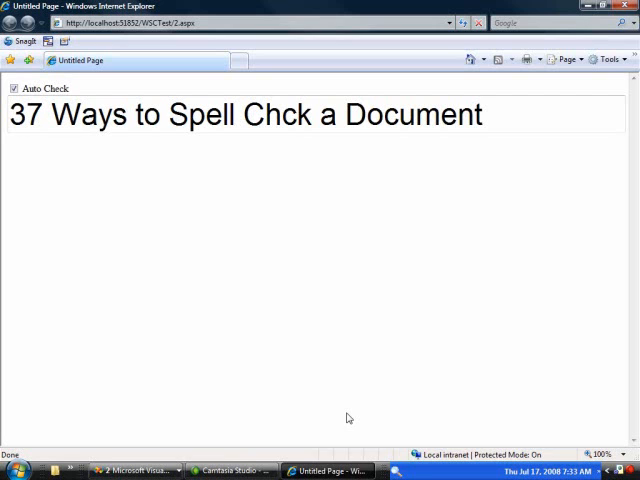
mouse_move(343, 334)
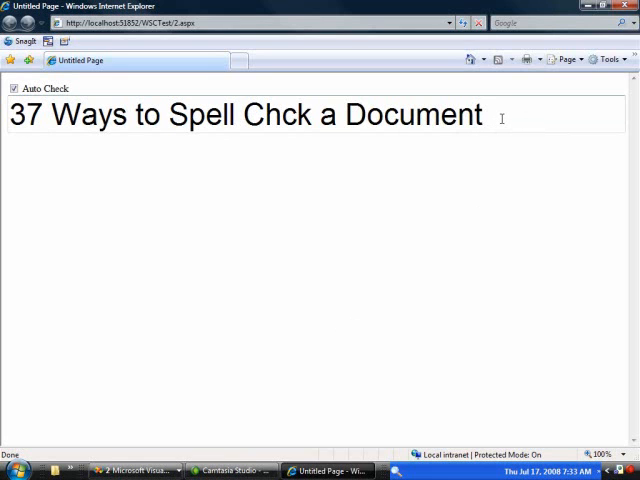
mouse_move(474, 190)
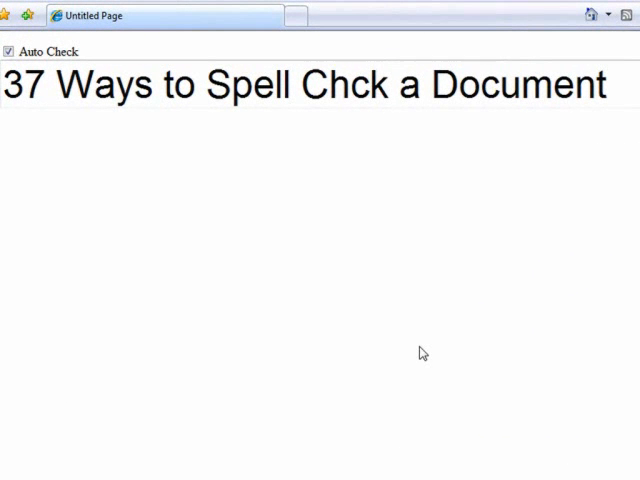
Step: Append '!' to the title and toggle the Auto Check checkbox off and back on
left_click(615, 90)
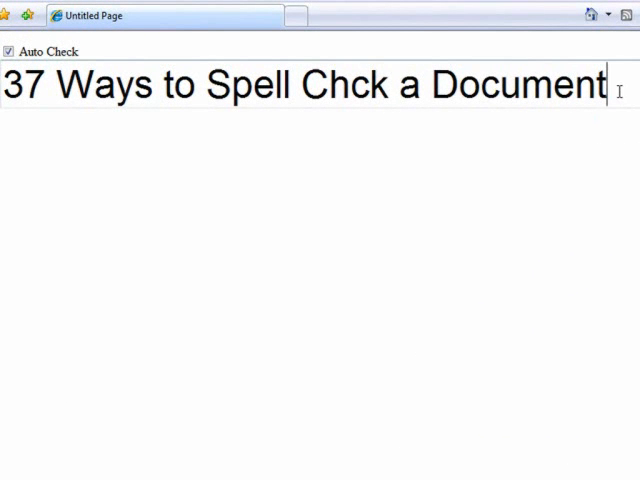
type("!")
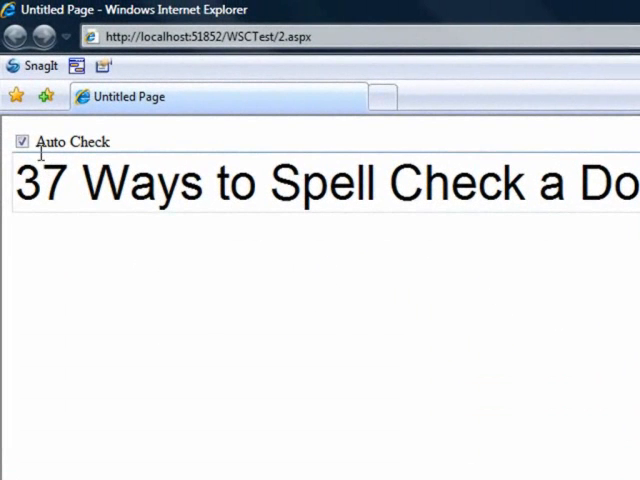
left_click(22, 141)
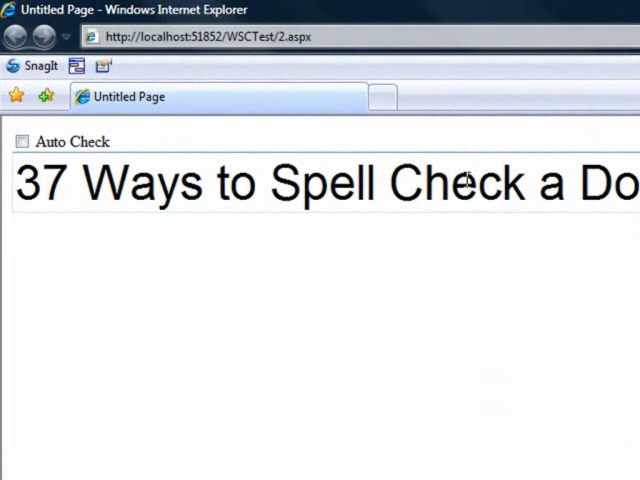
left_click(479, 185)
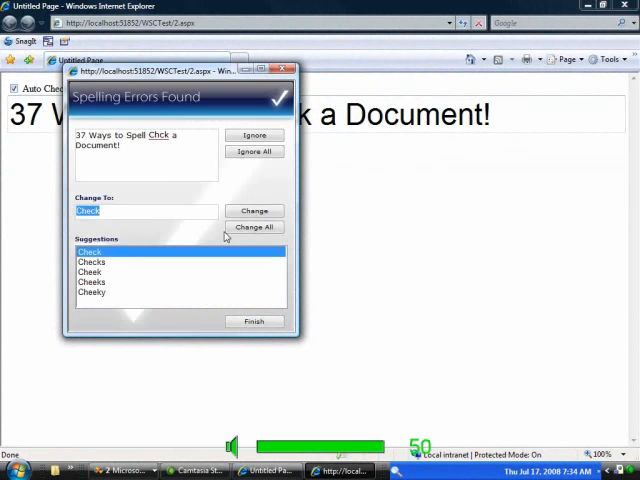
Step: Accept the suggested 'Check' for 'Chck' in the spelling dialog and dismiss the completion message
left_click(254, 210)
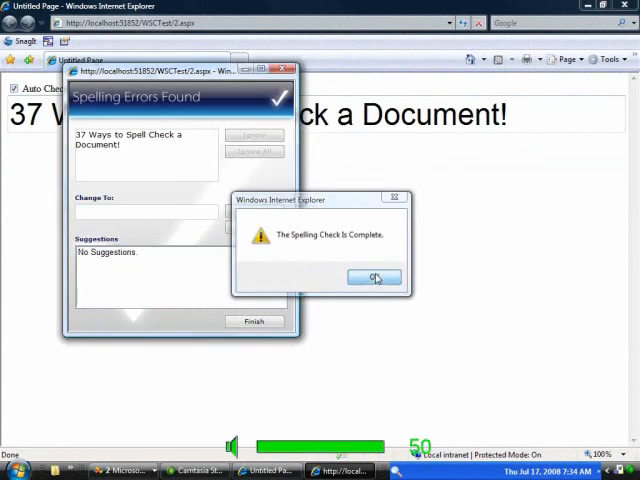
left_click(374, 277)
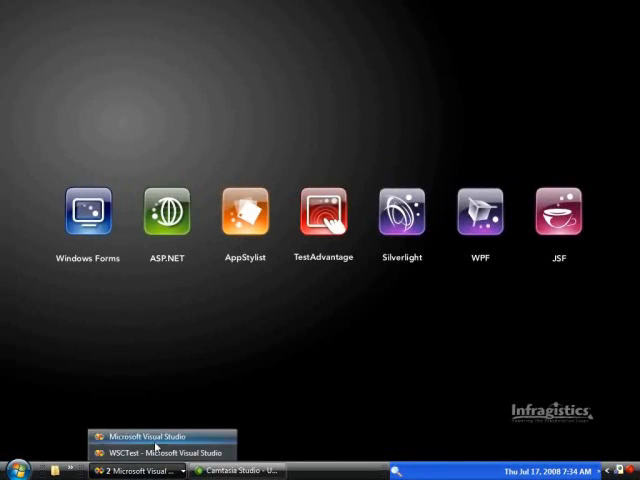
Step: Start a new ASP.NET Web Site located in C:\Data\Demos\WebSpellChecker\AutoCheck
left_click(146, 435)
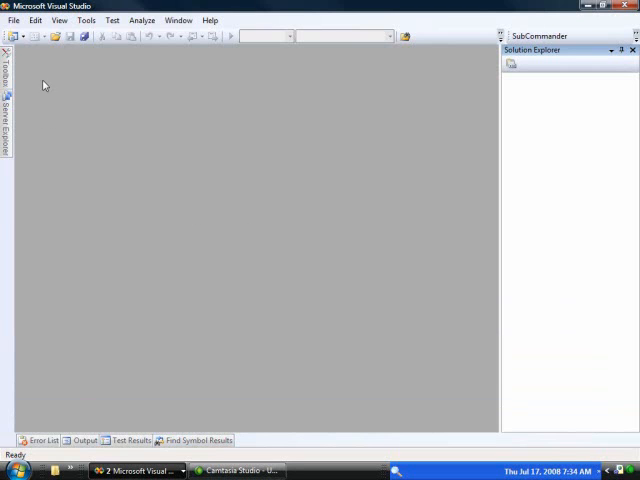
left_click(12, 20)
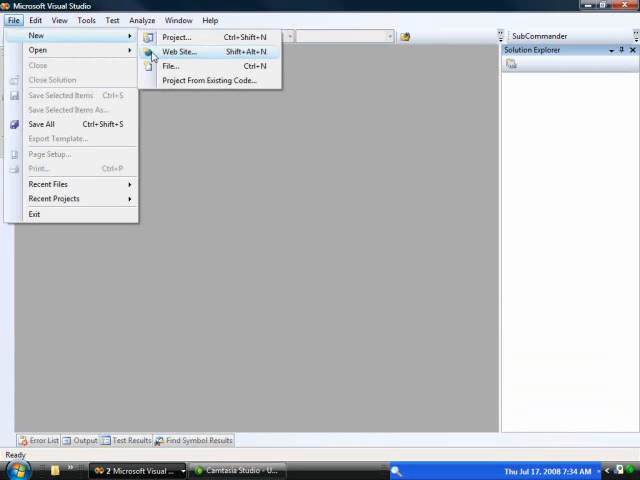
left_click(180, 51)
type("C:\\Data\\Demos\\WebSpellChecker\\")
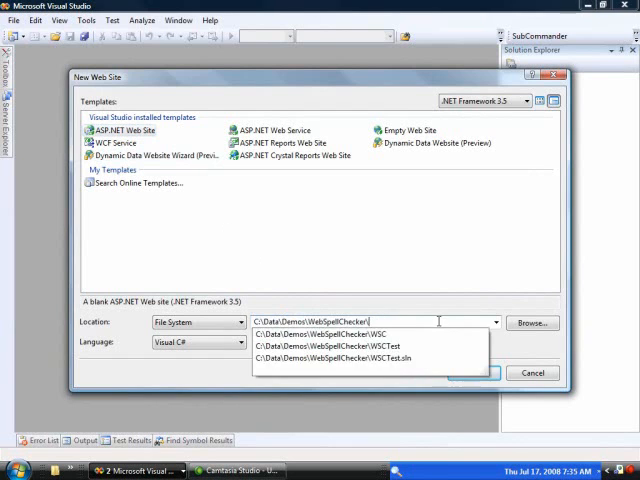
type("A")
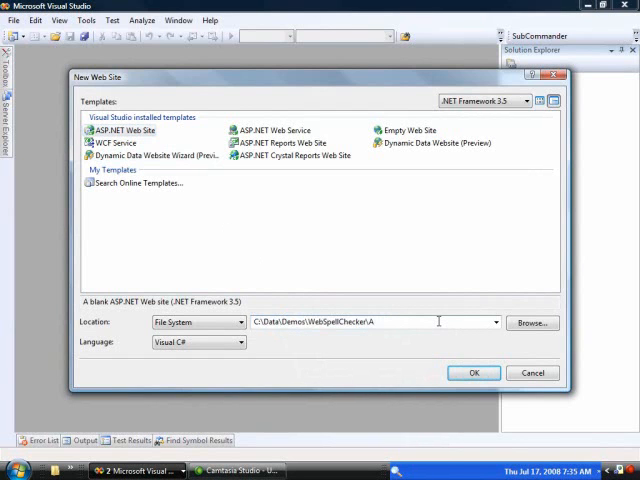
type("AutoCheck")
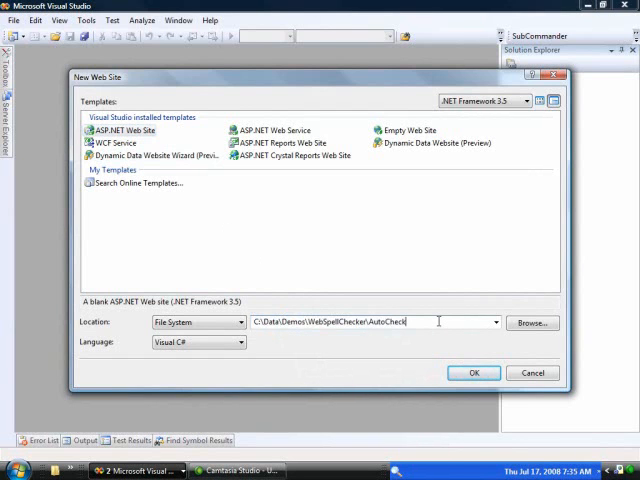
Step: Create the AutoCheck site and place a TextBox and WebSpellChecker on Default.aspx
left_click(473, 372)
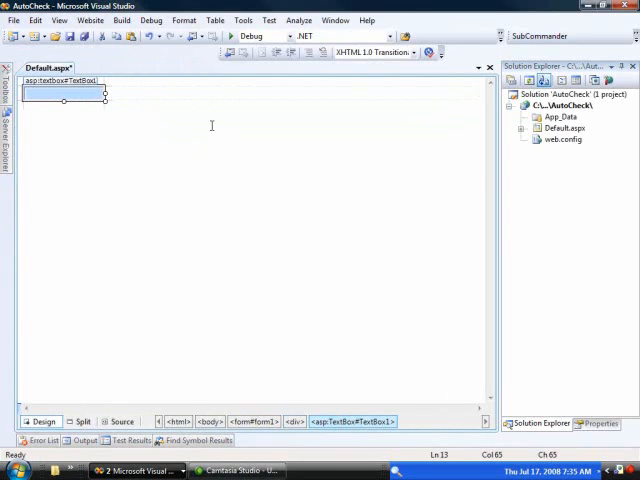
left_click(6, 95)
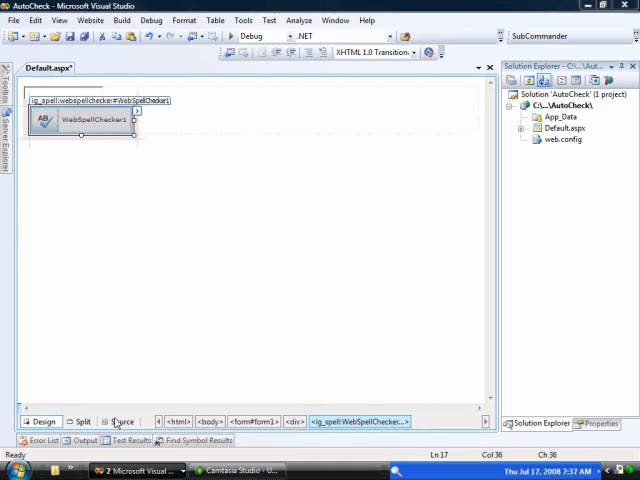
Step: In Source view, reformat the tags and add an asp:ScriptManager to the page
left_click(123, 421)
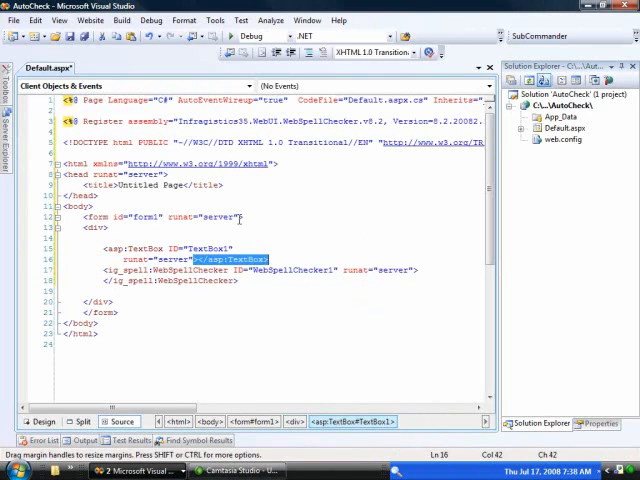
type("/>")
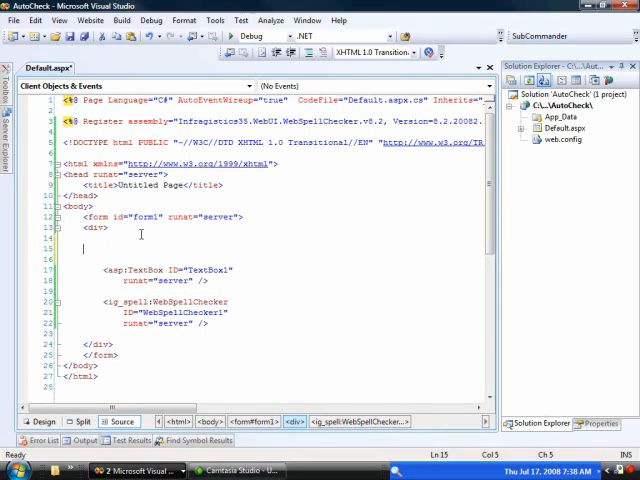
type("<asp:ScriptManager runat=\"server\" />")
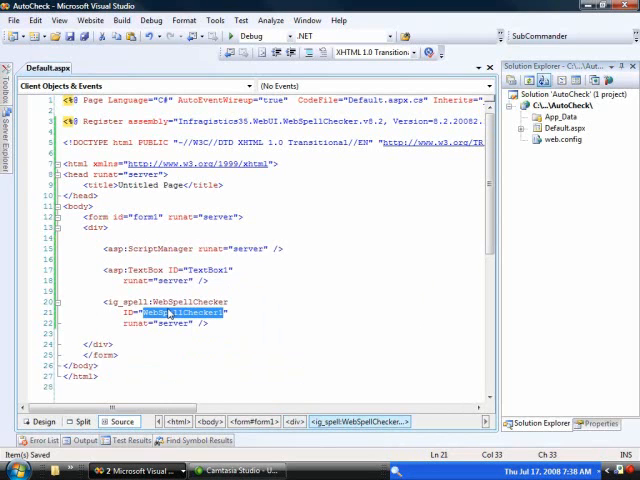
Step: Rename the checker to wpcChecker and the TextBox to txtTitle
type("wpcCh")
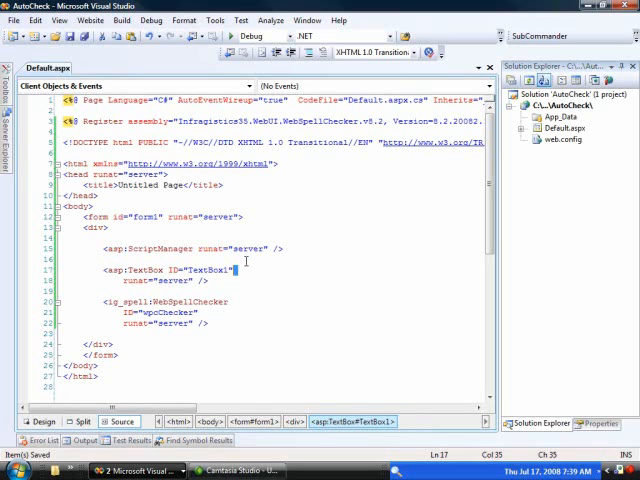
double_click(215, 266)
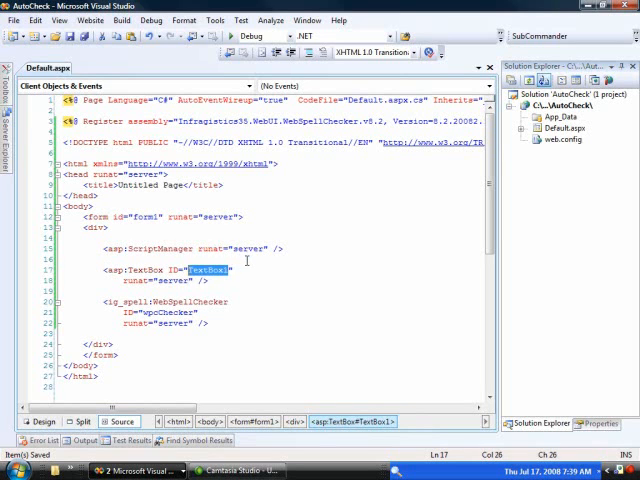
type("txtTitle")
type("Text=\"37 Ways to Spell Chk a Do")
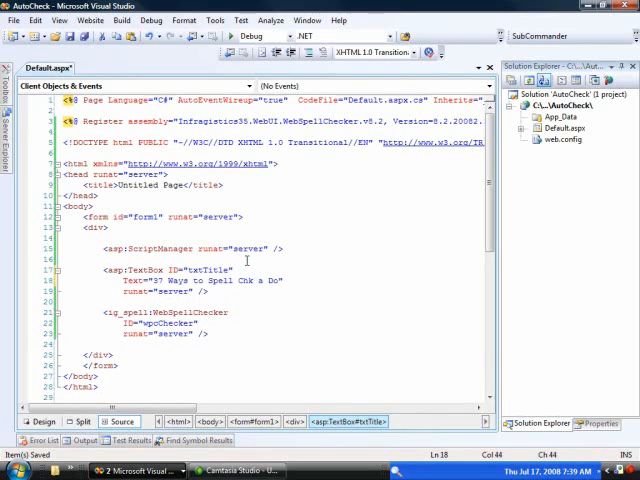
Step: Finish the Text '37 Ways to Spell Chk a Document' and give the TextBox Width="100%"
type("cument")
type("Width=109")
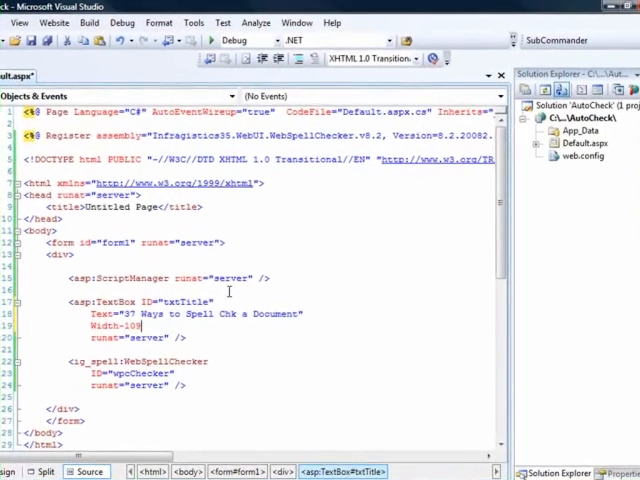
key("BackSpace")
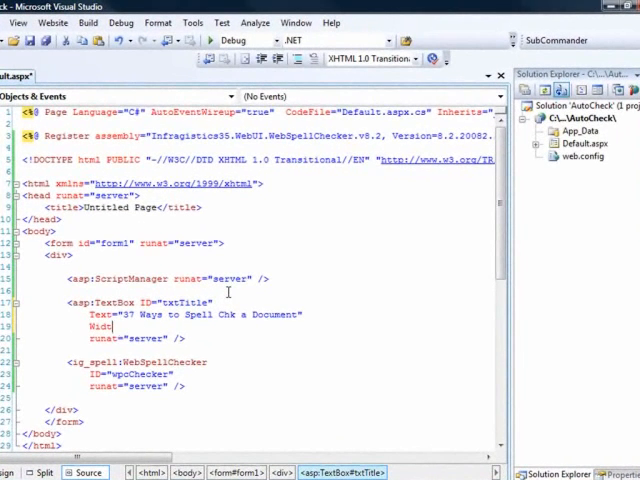
type("=\"100\"")
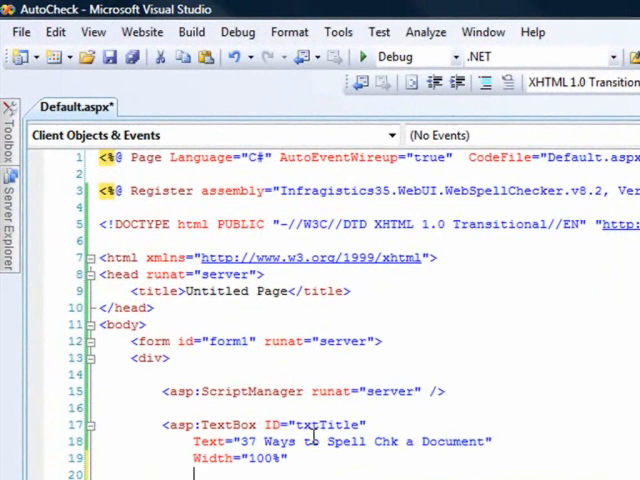
Step: Add onBlur="txtTitle_Blur(this);" to the TextBox and a .title style with font-size 3em
type("onb")
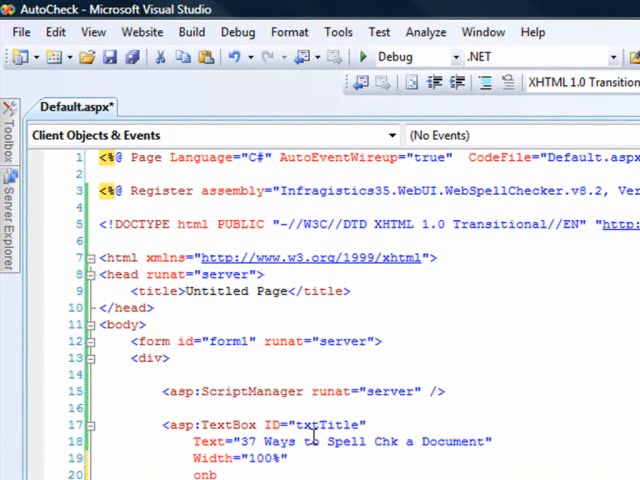
type("Blur=\"txt")
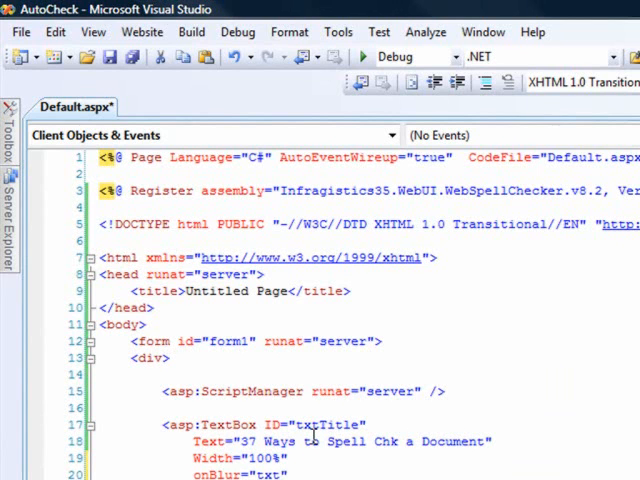
type("Title")
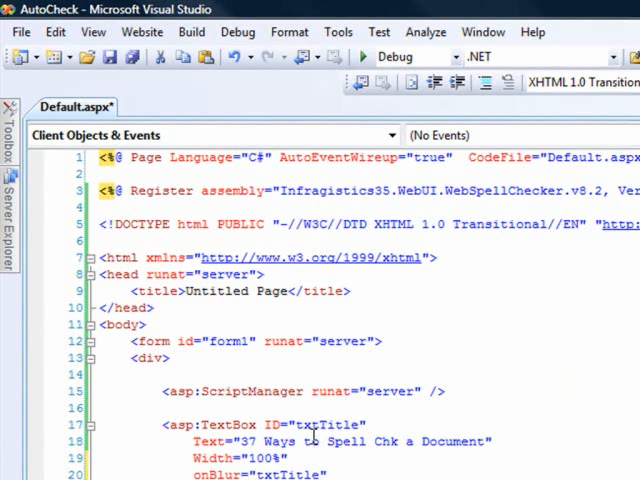
type("Bu")
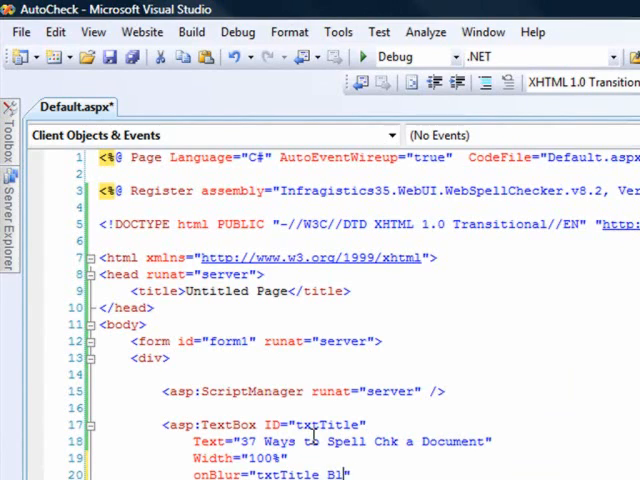
scroll("down", 3)
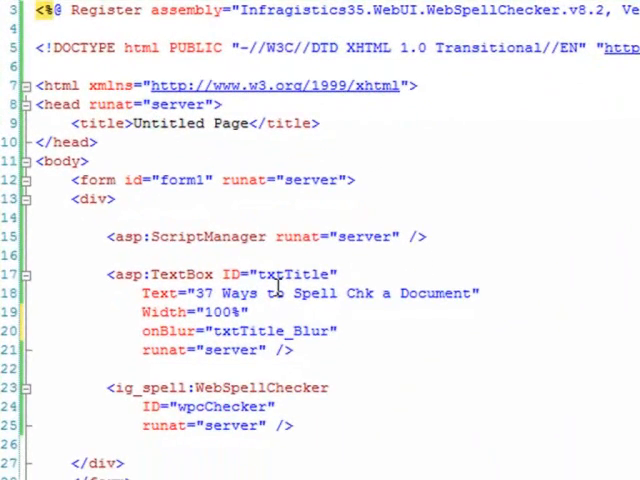
type("(t")
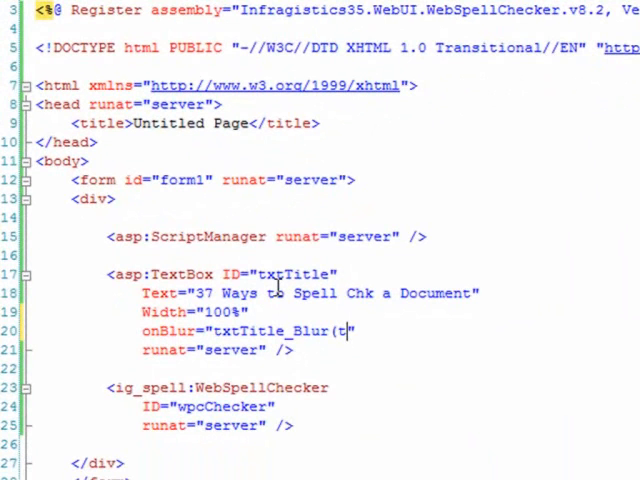
type("his);")
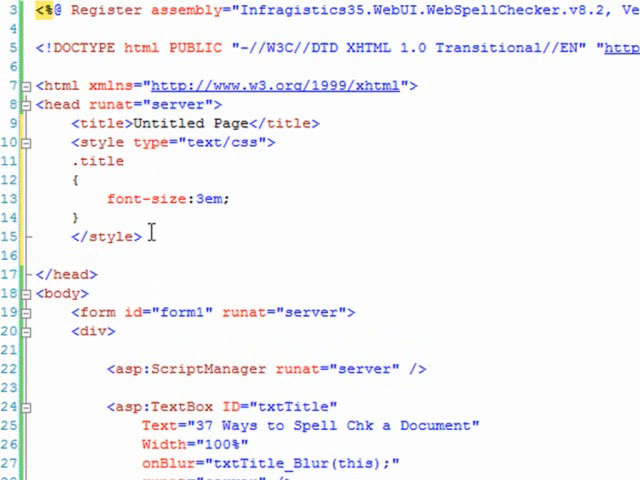
Step: Add a JavaScript script block declaring function txtContent_Blur(control) with an empty body
type("script type=\"text/javascript\">")
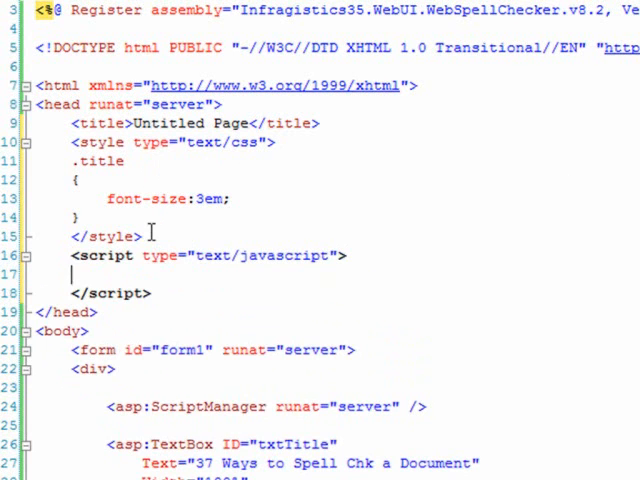
type("function")
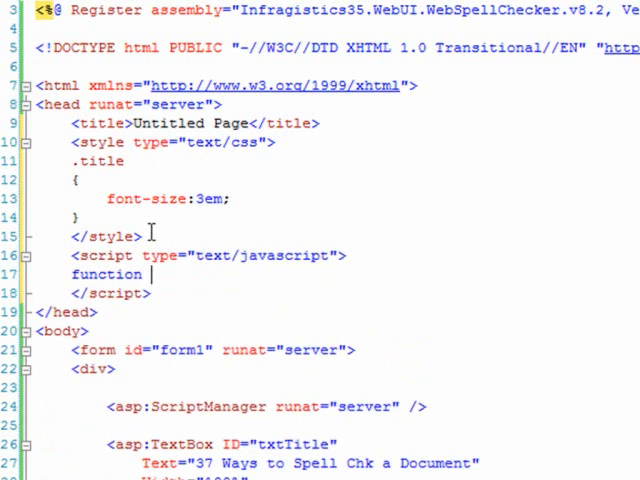
type("txtContent")
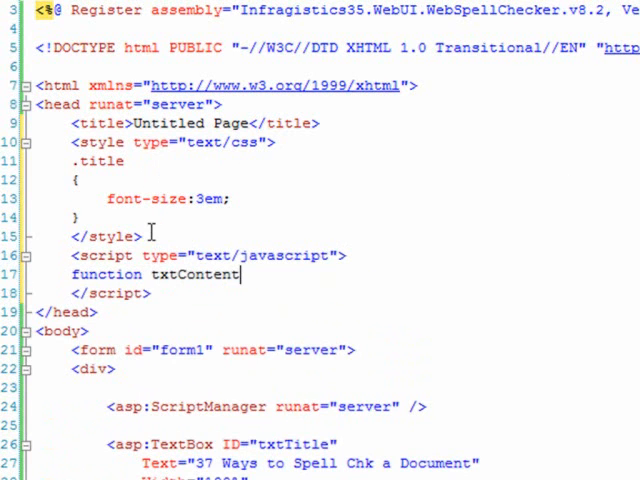
type("_Buu")
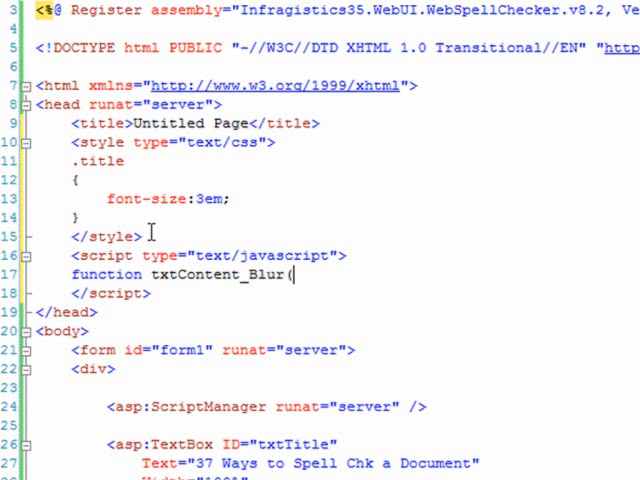
type("control")
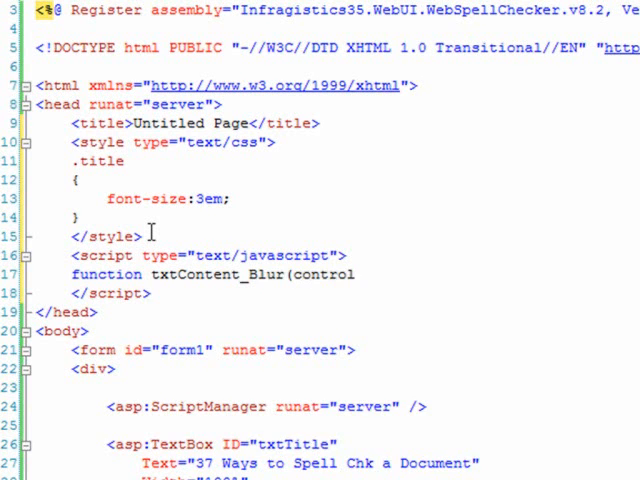
type("{}")
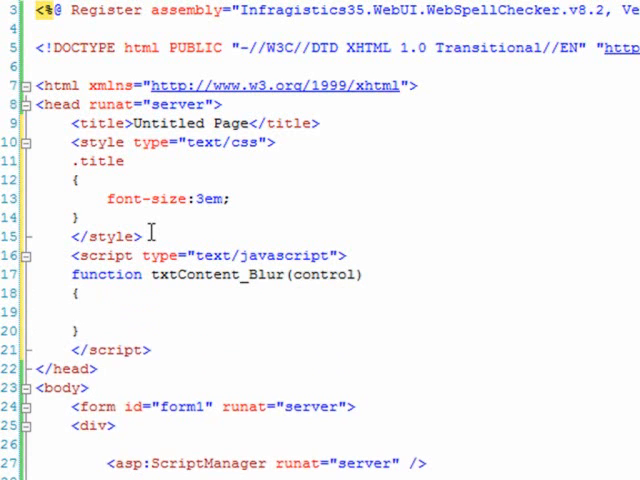
left_click(106, 312)
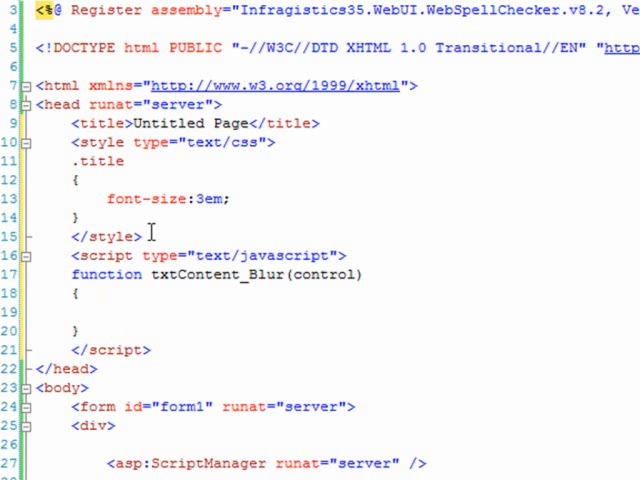
left_click(105, 311)
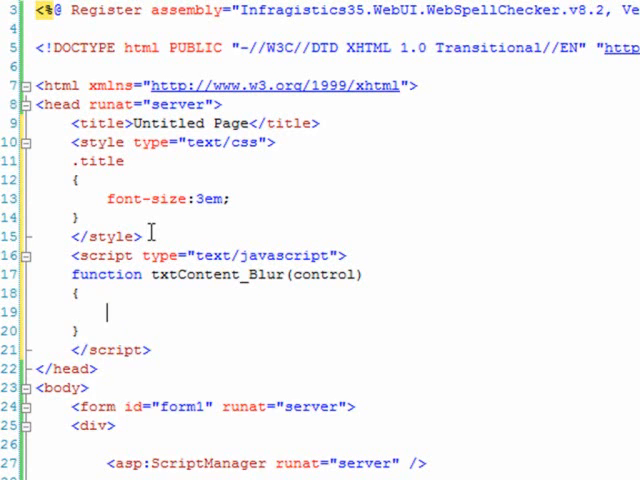
Step: Make the function call owpcChecker.checkSpelling(control.value, onTextChanged)
type("o")
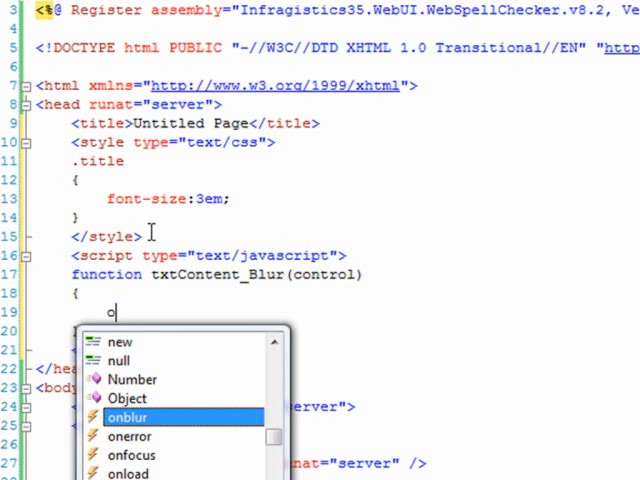
type("wpcChecker.")
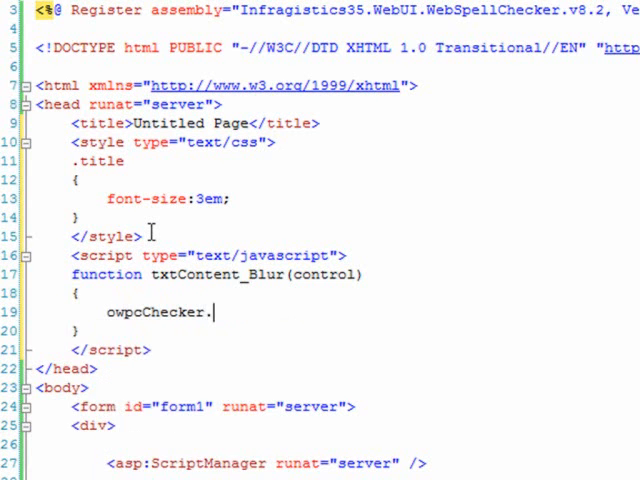
type("checkSpelling(")
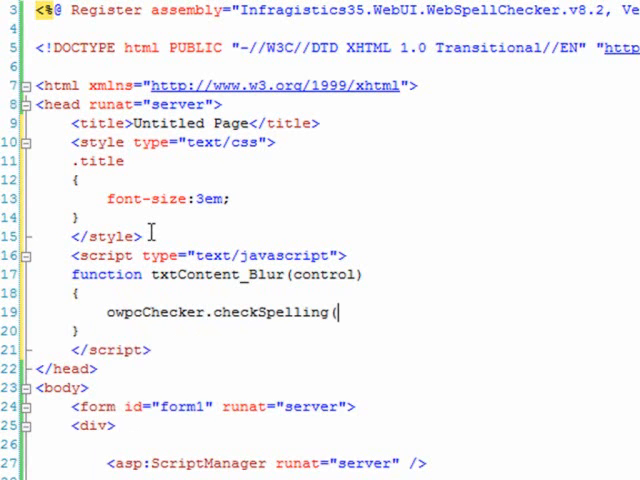
type("control.")
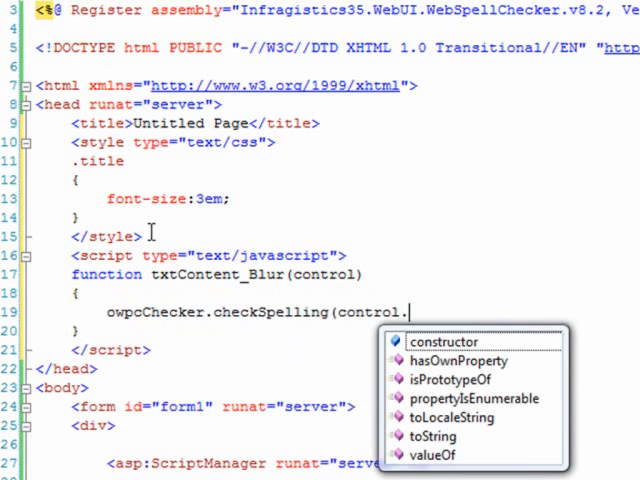
type("value")
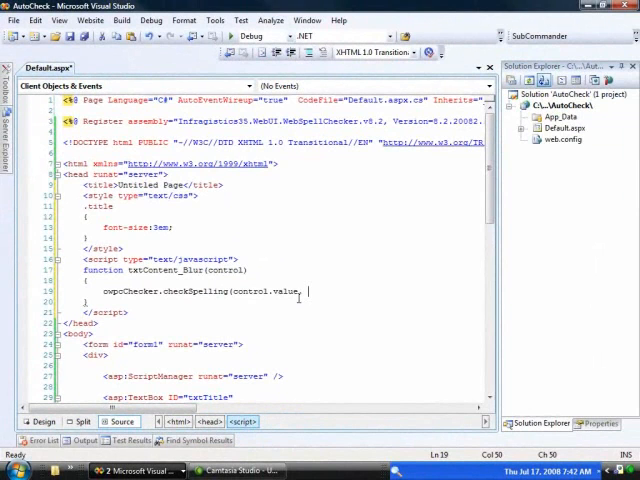
type(", on")
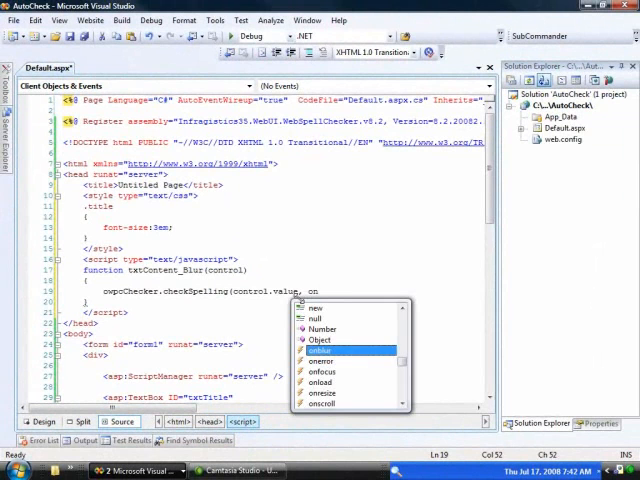
type("Tex")
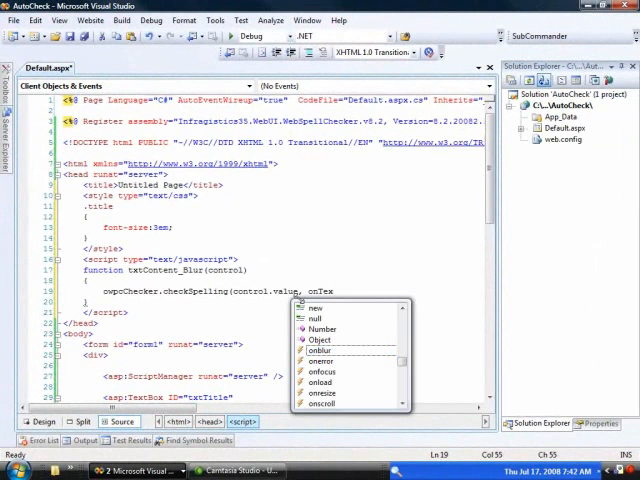
type("tChanged);")
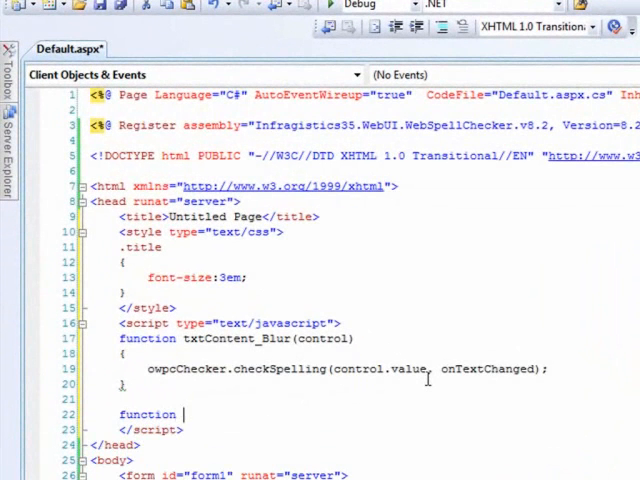
Step: Declare function onTextChanged(checkedText)
type("onText")
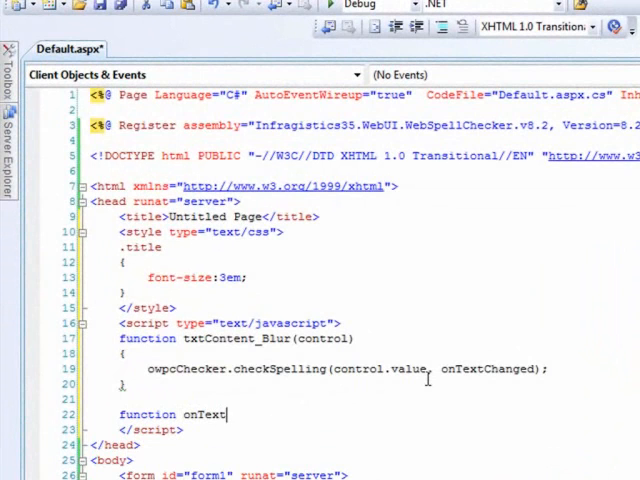
type("Changed(")
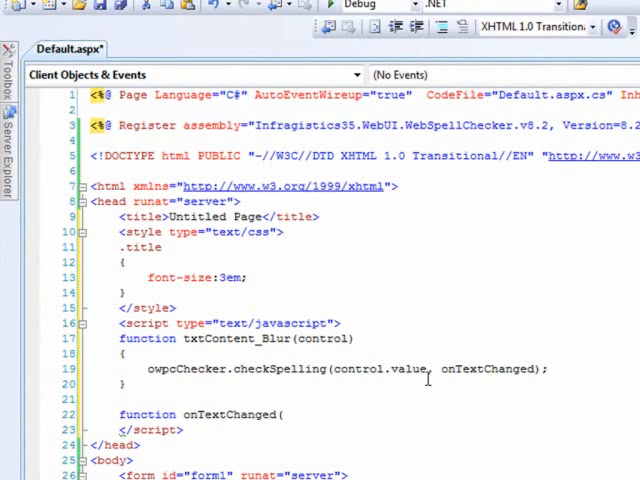
type("checkedText")
type("$get(\"")
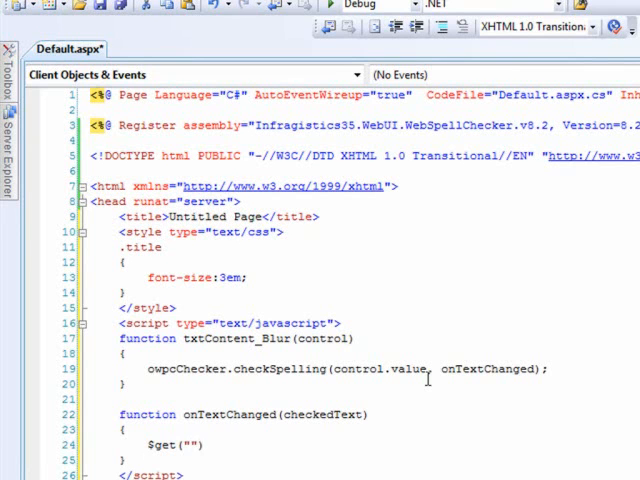
Step: Set $get("<%= txtTitle.ClientID %>").value = checkedText in its body and save the page
type("<%=  %>")
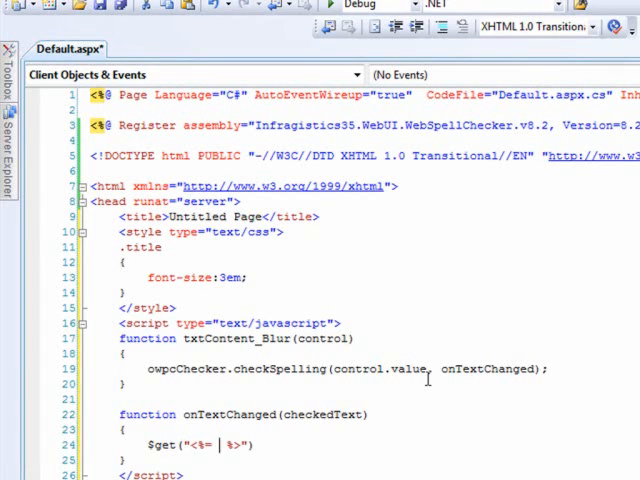
type("txtTitle.ClientID")
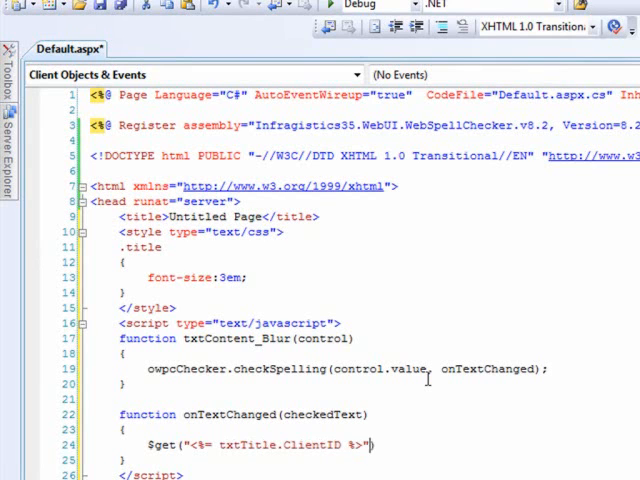
type(".")
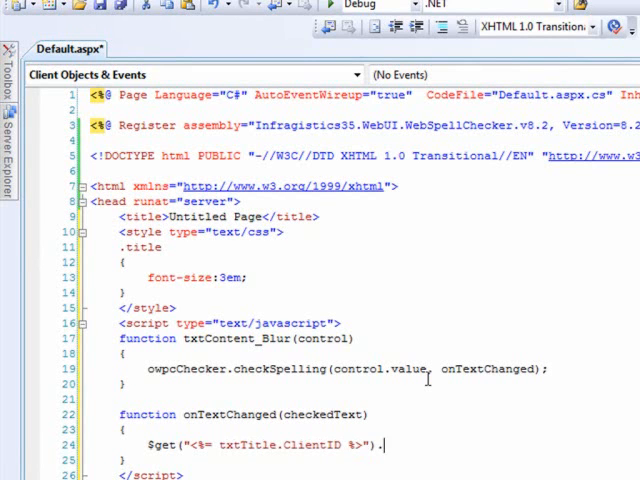
type("value = checkedText;")
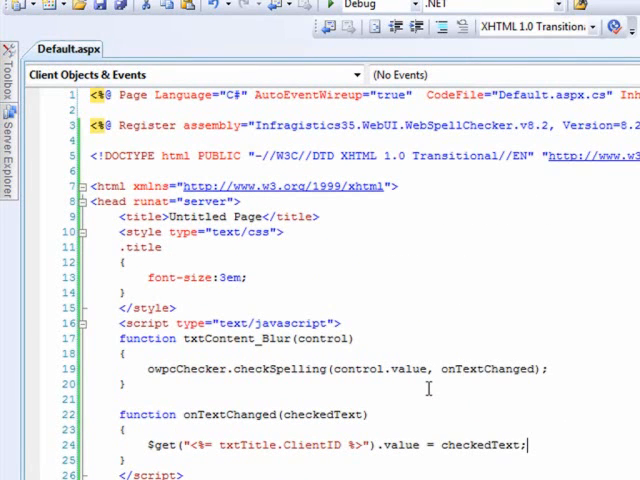
left_click(331, 4)
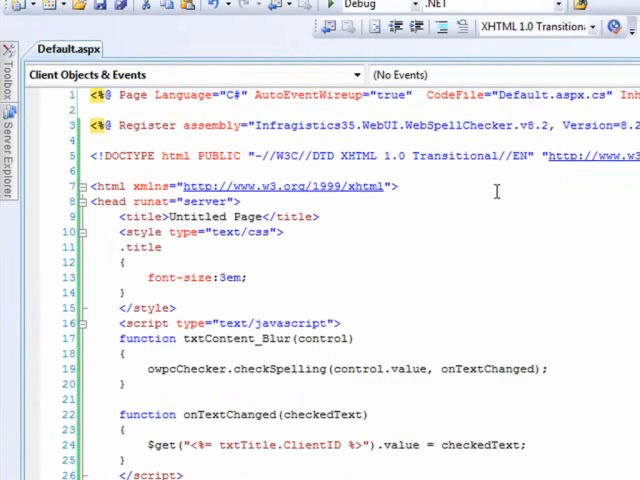
Step: Add CssClass="title" to the txtTitle TextBox
scroll("down", 3)
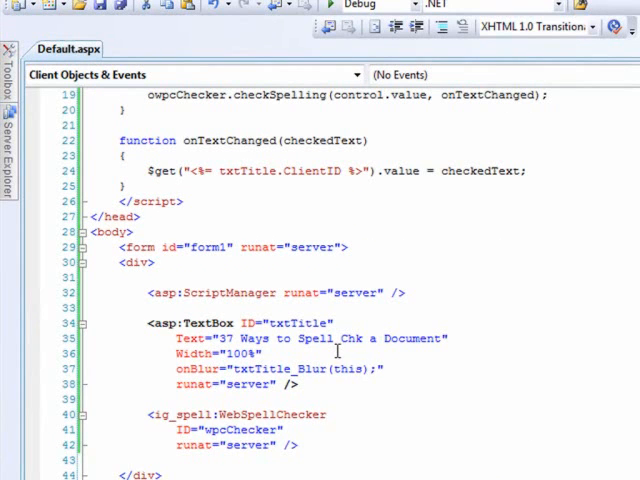
type("o")
type("CssClass")
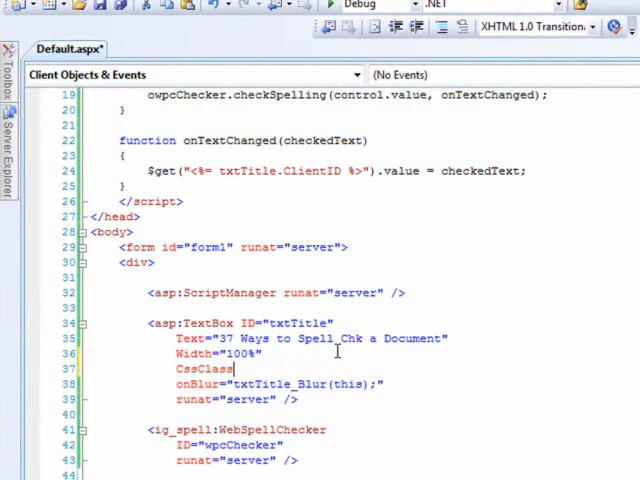
type("=\"")
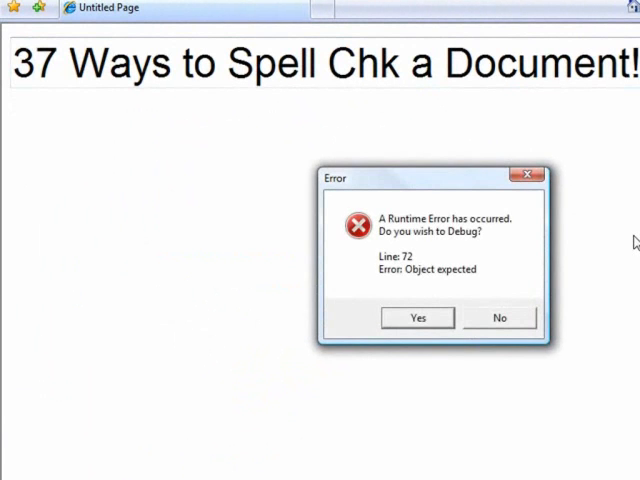
Step: Dismiss the 'Object expected' runtime error prompt with No
left_click(499, 317)
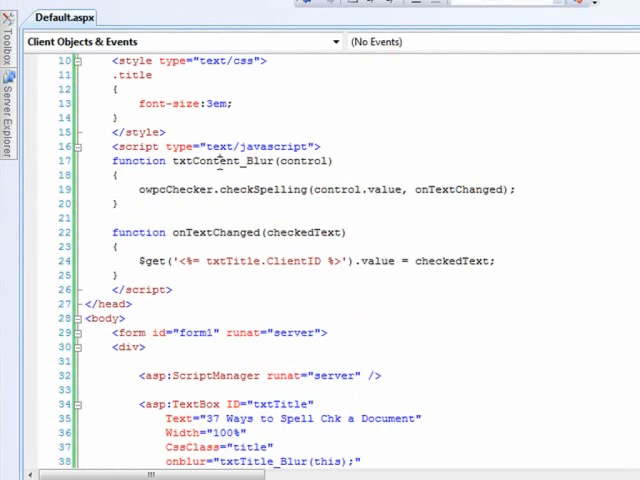
Step: Rename the mismatched txtContent_Blur function so it matches the title TextBox's onblur call
double_click(222, 160)
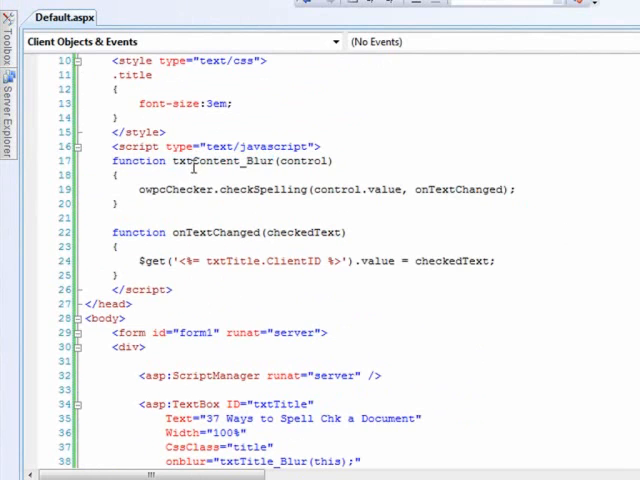
double_click(205, 161)
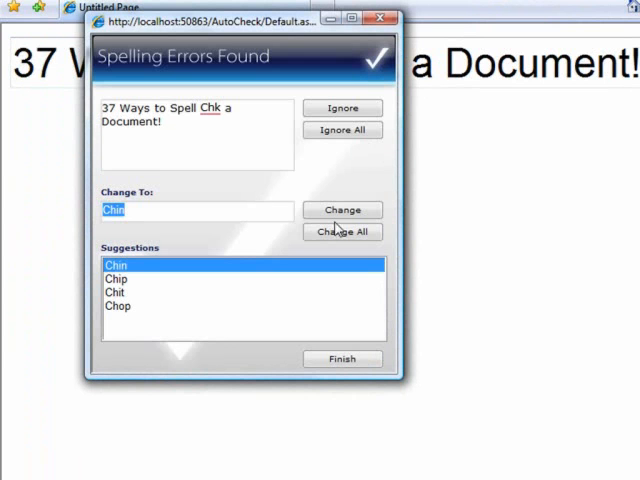
mouse_move(191, 216)
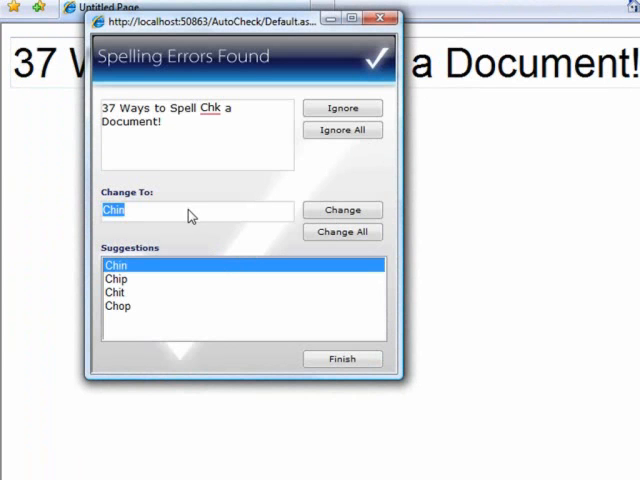
Step: Change 'Chk' to 'Check' in the Spelling Errors Found dialog and dismiss the completion message
left_click(342, 210)
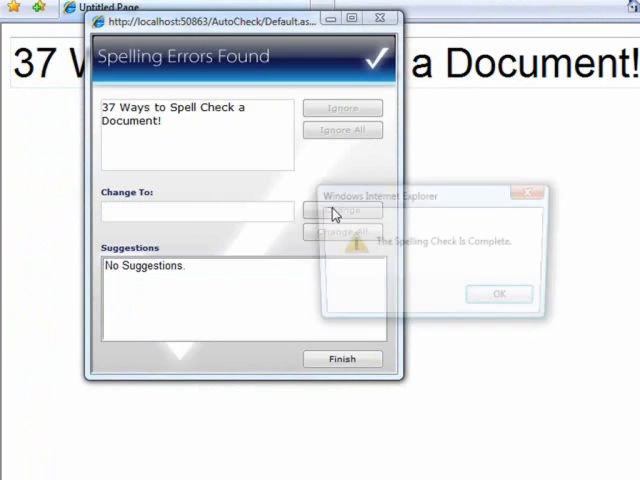
left_click(500, 293)
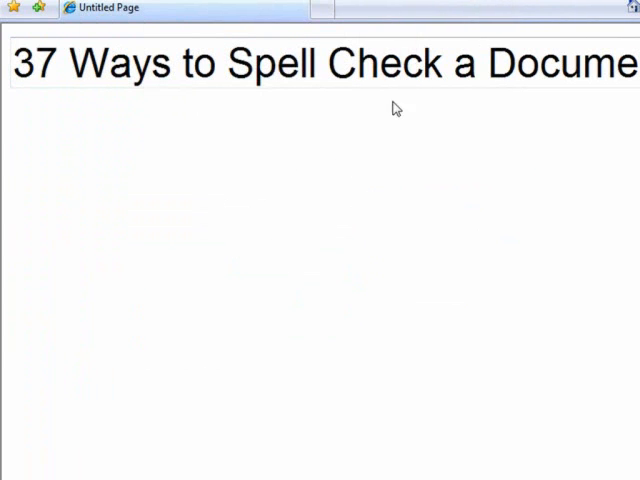
mouse_move(366, 169)
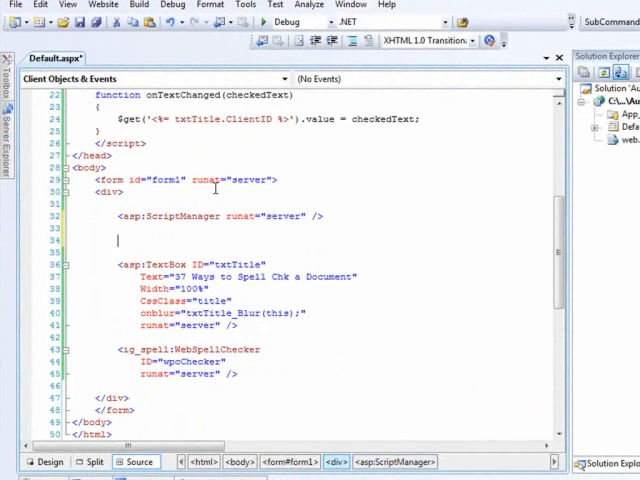
Step: Add <input type="checkbox" id="chkAutoCheck" /> between the ScriptManager and the title TextBox
type("<input type=\"checkbox\" id=\"")
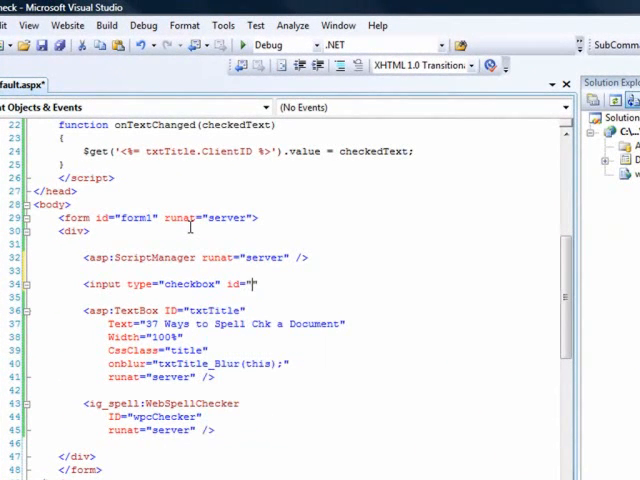
type("chk")
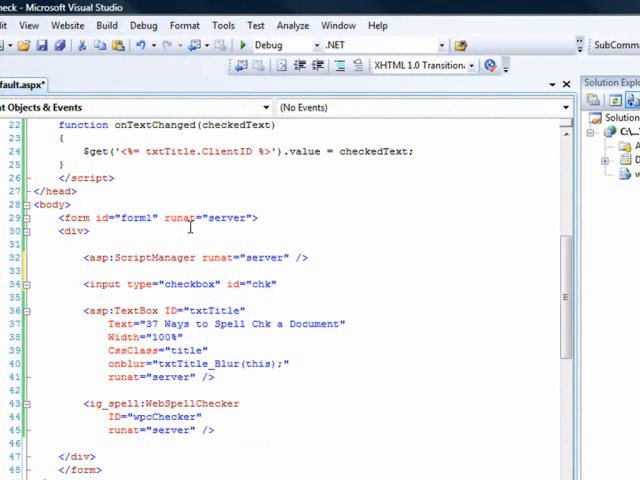
type("Au")
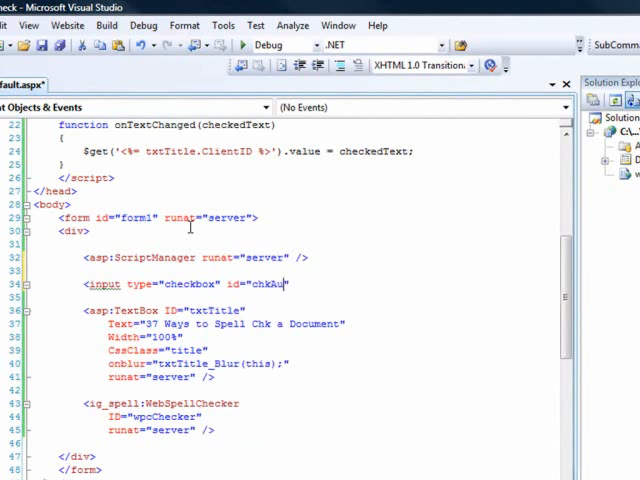
type("toAp")
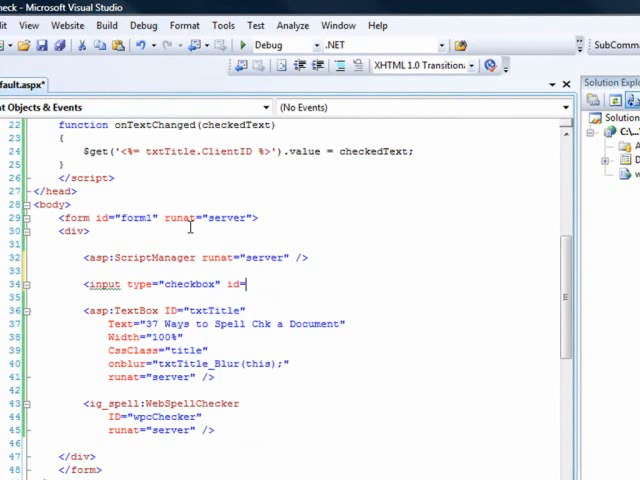
type("=")
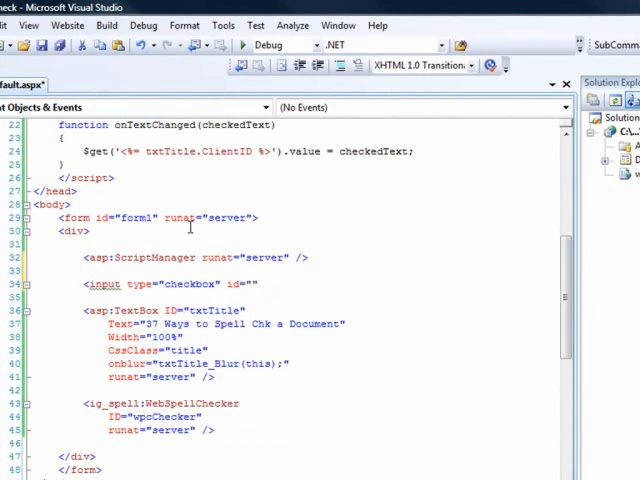
type("chkAutoCheck")
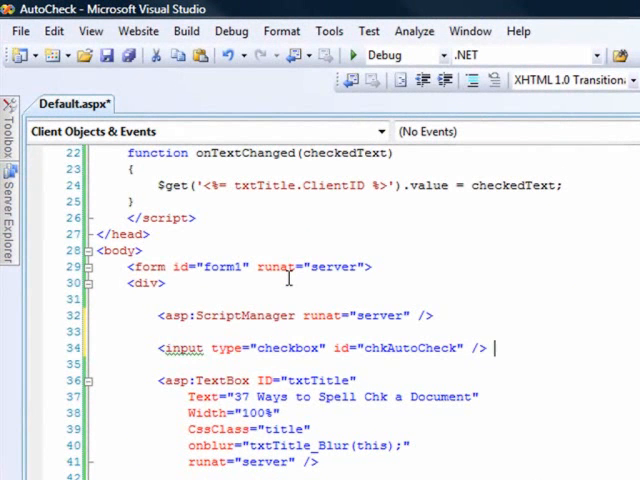
type("Auto")
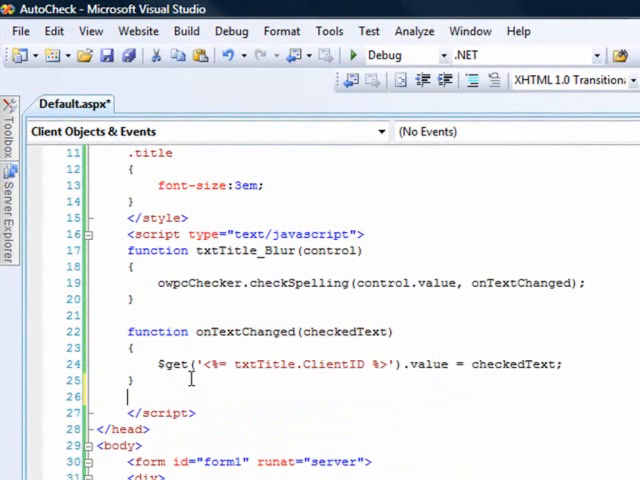
Step: Write function IsAutoCheckEnabled() returning $get("chkAutoCheck").checked in the script block
type("function IsA")
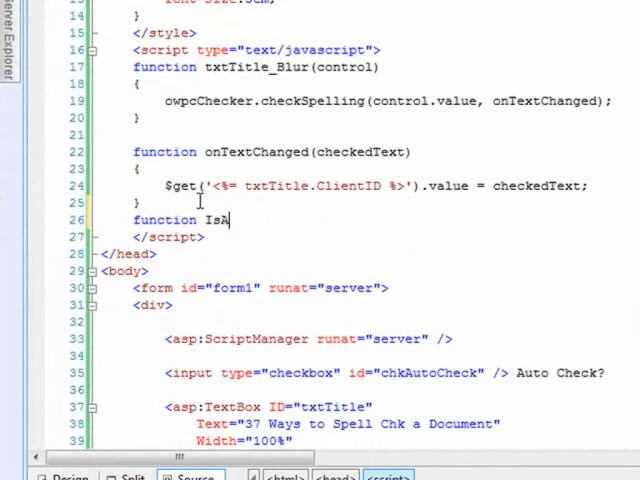
type("utoCheckEnabled(")
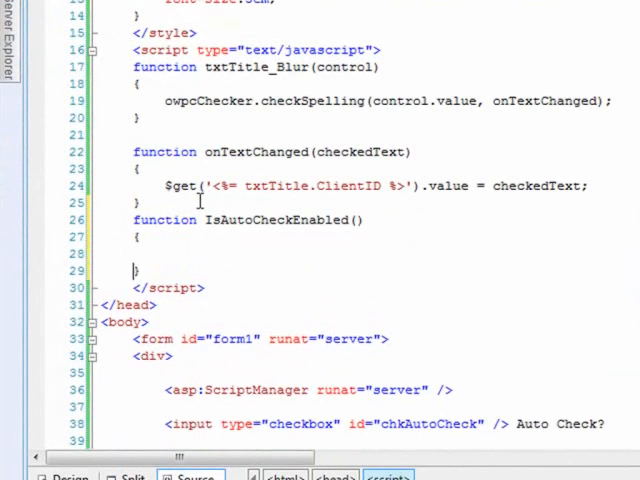
type("return")
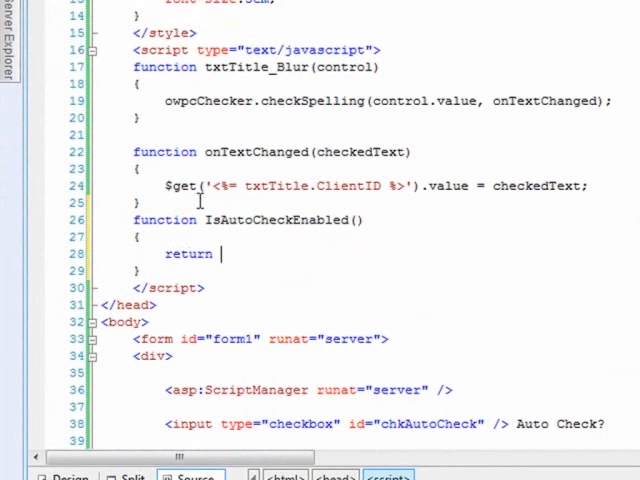
type("$")
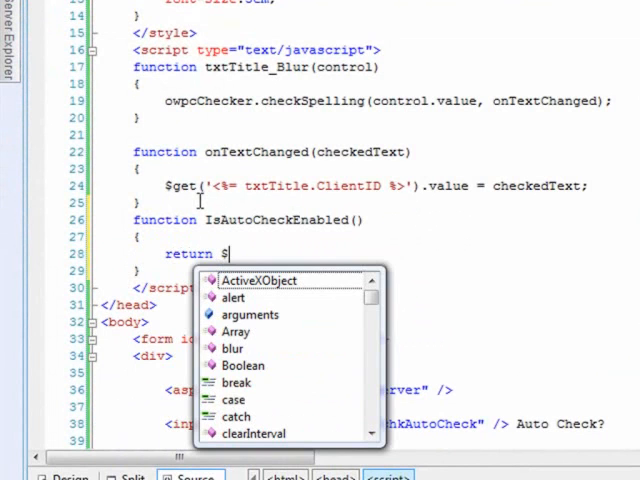
type("get(\"")
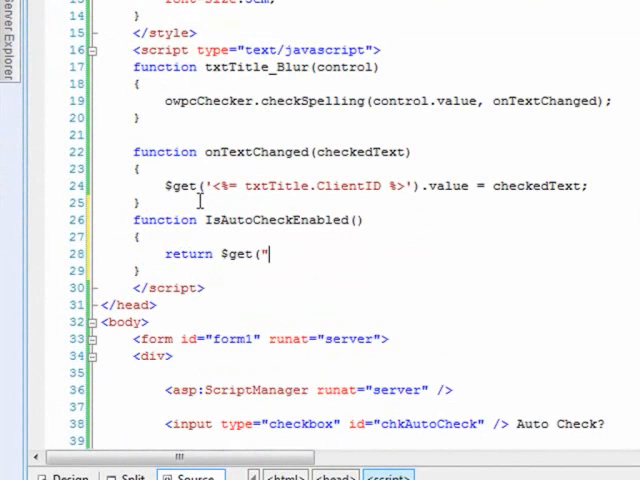
type("chkAutoCheck")
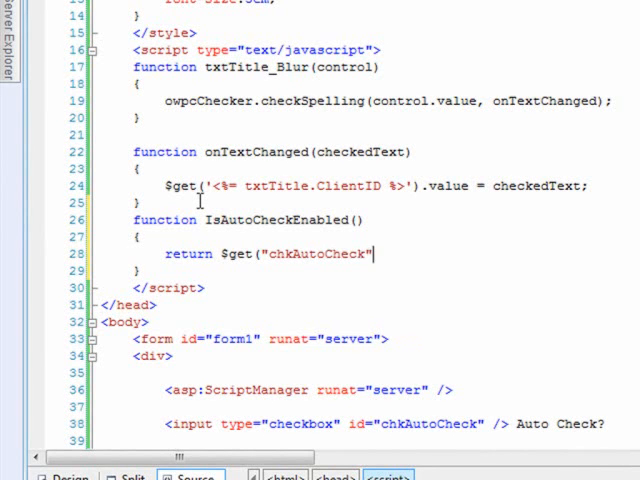
type(".c")
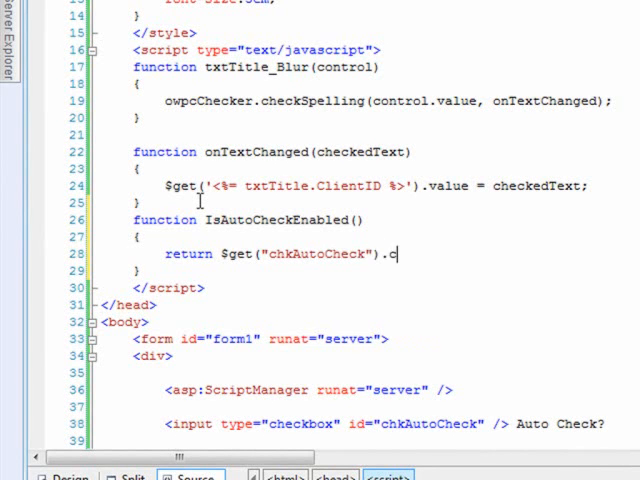
type("hecked;")
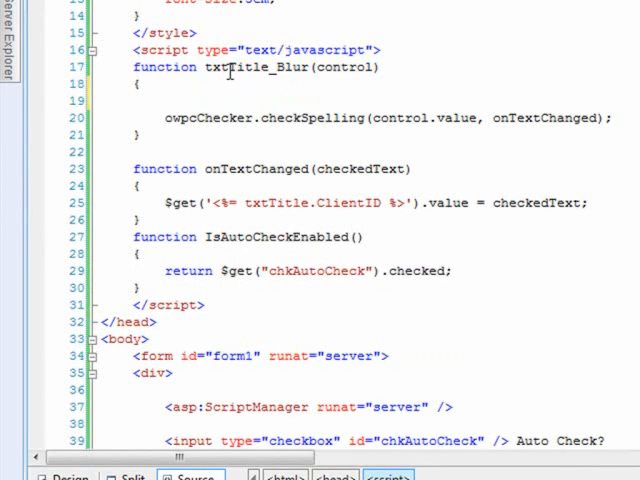
Step: Wrap the checkSpelling call in txtTitle_Blur with if(IsAutoCheckEnabled())
type("if((")
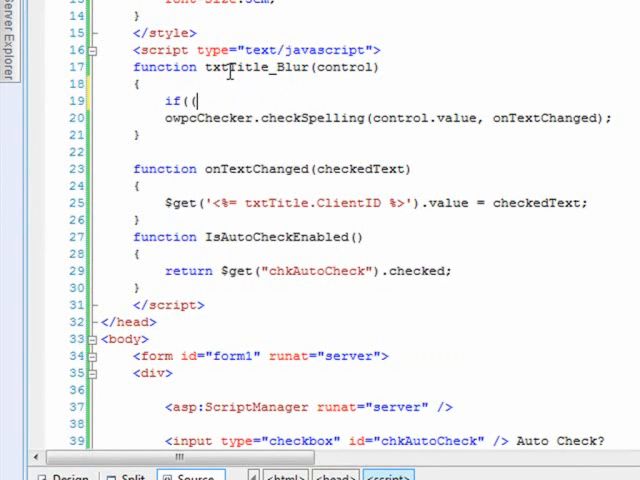
type("IsAutoCheckEnabled")
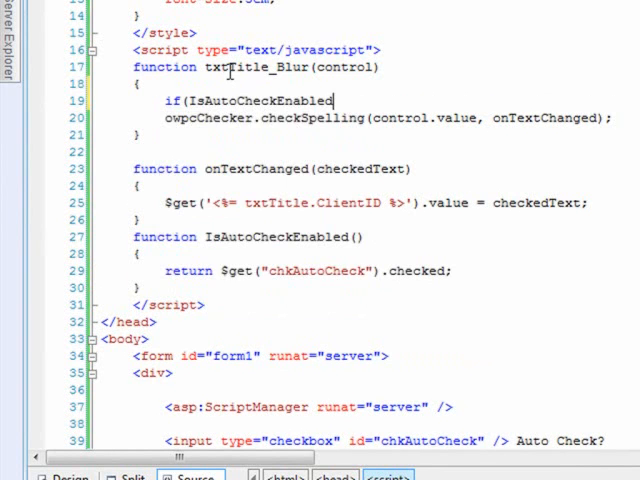
type("()")
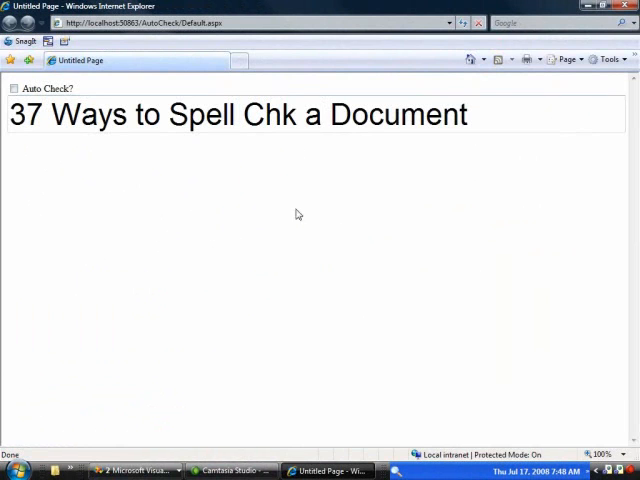
Step: Focus the title, tick Auto Check?, accept the suggestion 'Chin' for 'Chk' and dismiss the completion message
left_click(13, 89)
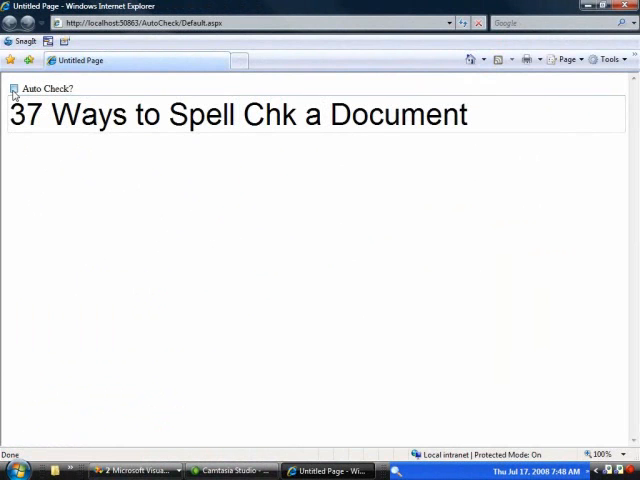
left_click(14, 88)
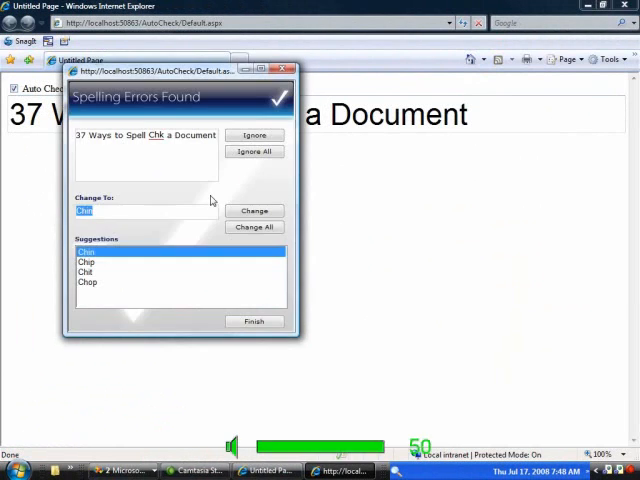
left_click(254, 211)
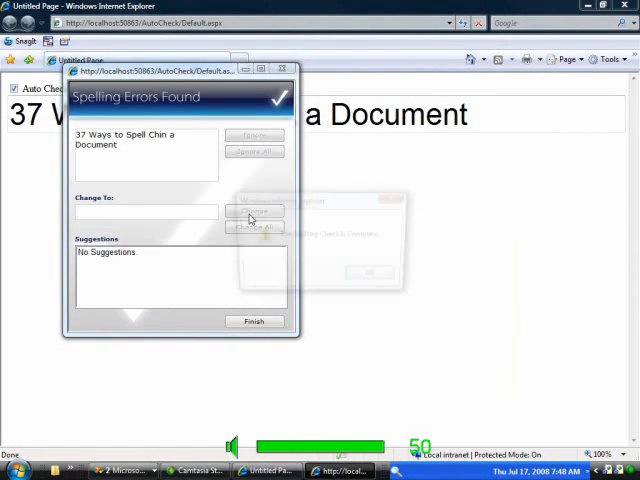
left_click(254, 321)
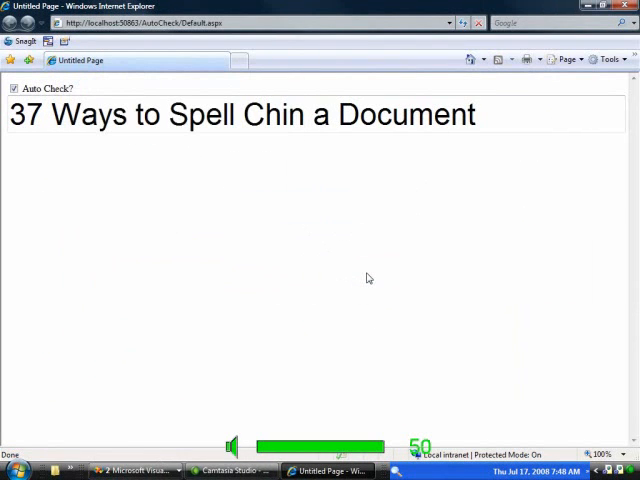